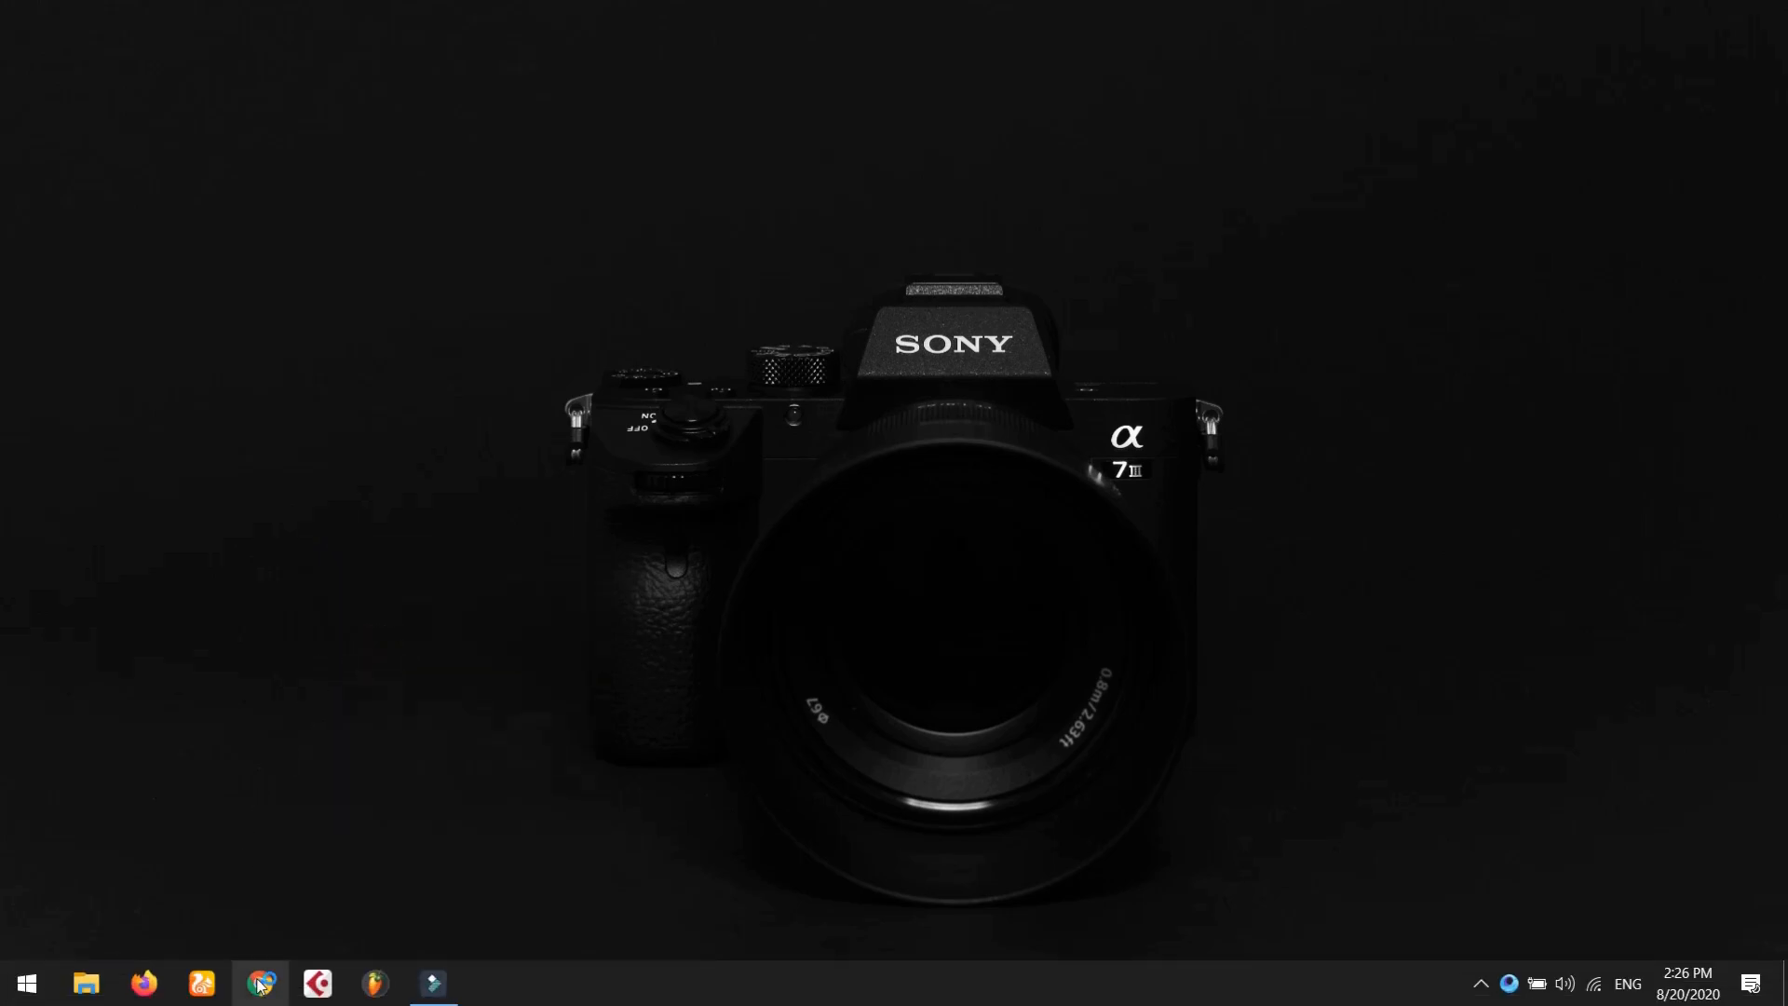
# Select ILCE-7M3 on the Imaging Edge Webcam page and download the IEW100_2008a installer.
pyautogui.click(258, 983)
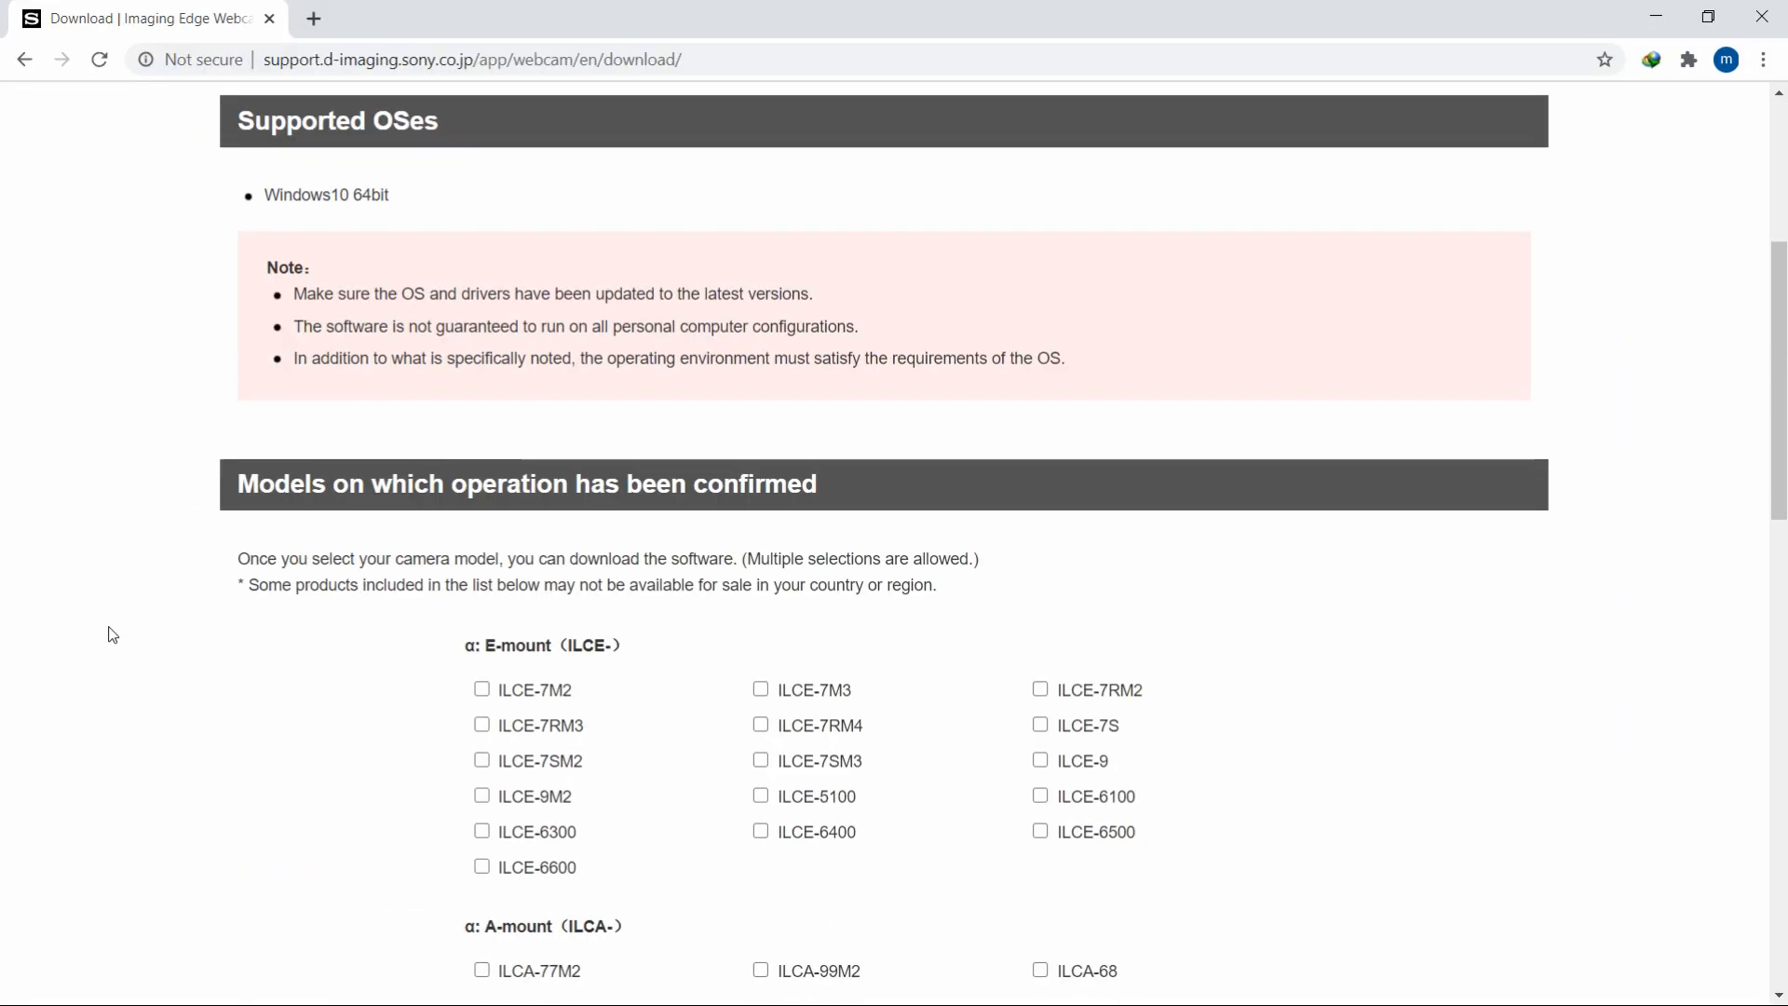
pyautogui.scroll(-3)
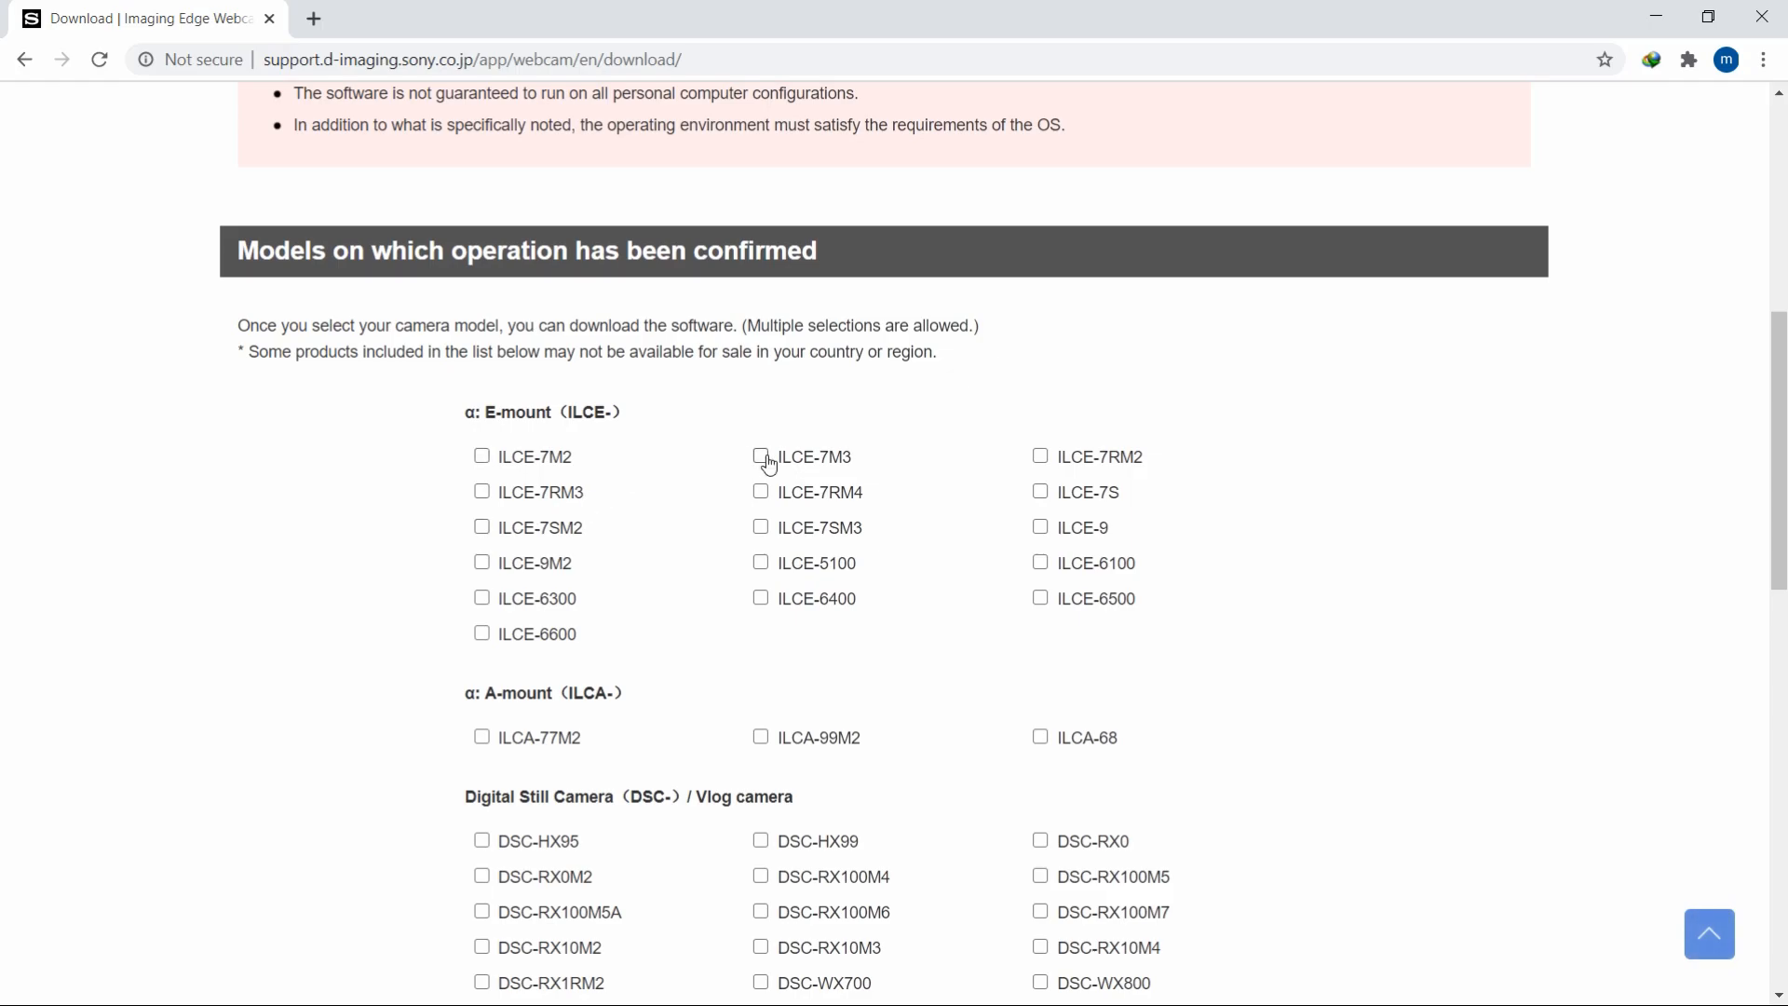
pyautogui.click(760, 455)
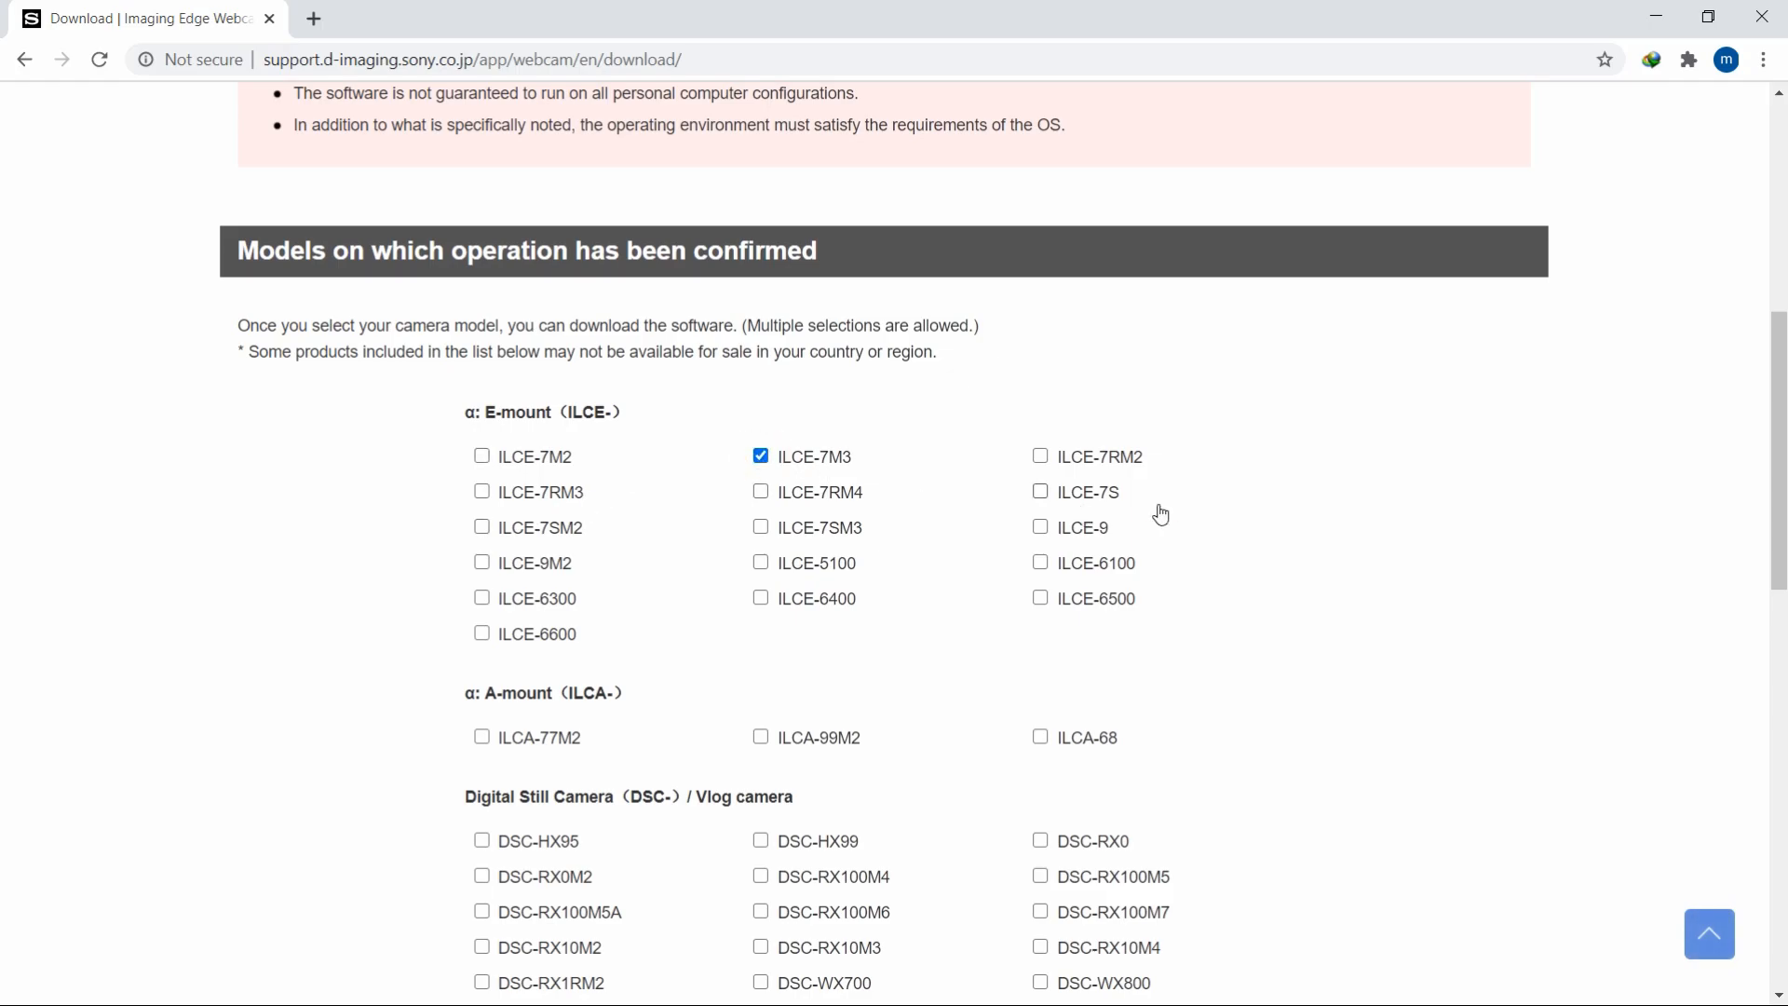
pyautogui.scroll(-3)
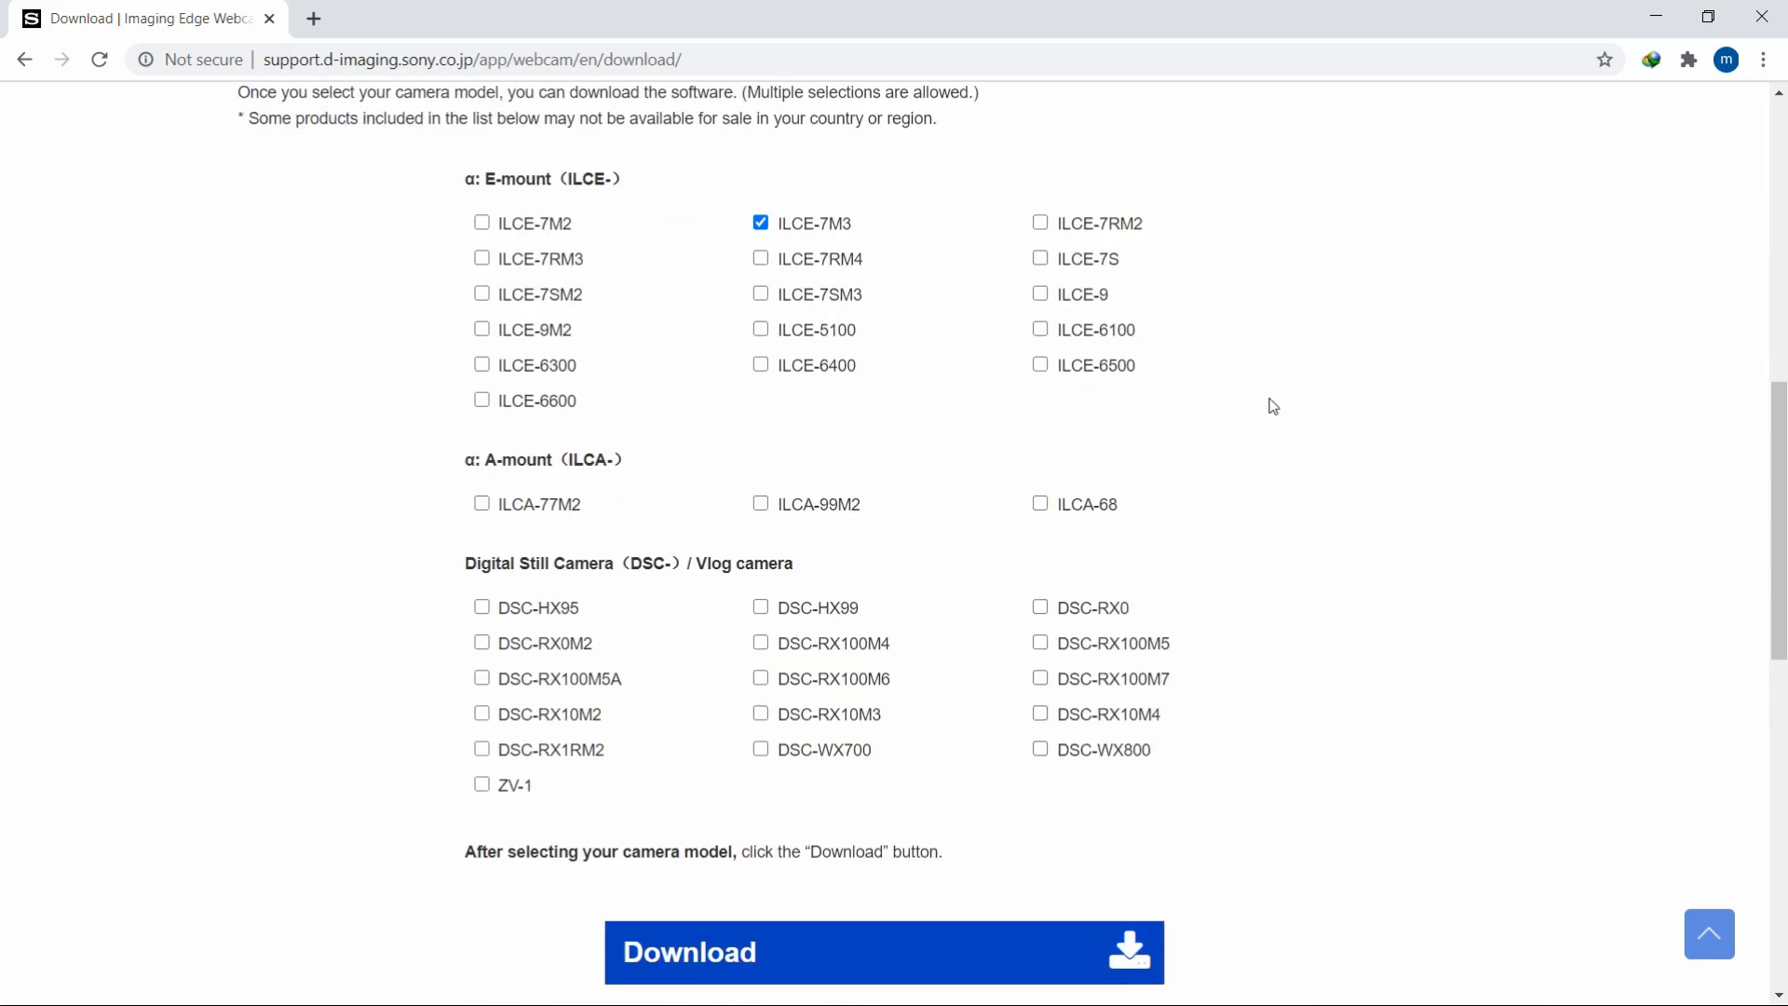
pyautogui.moveTo(1252, 391)
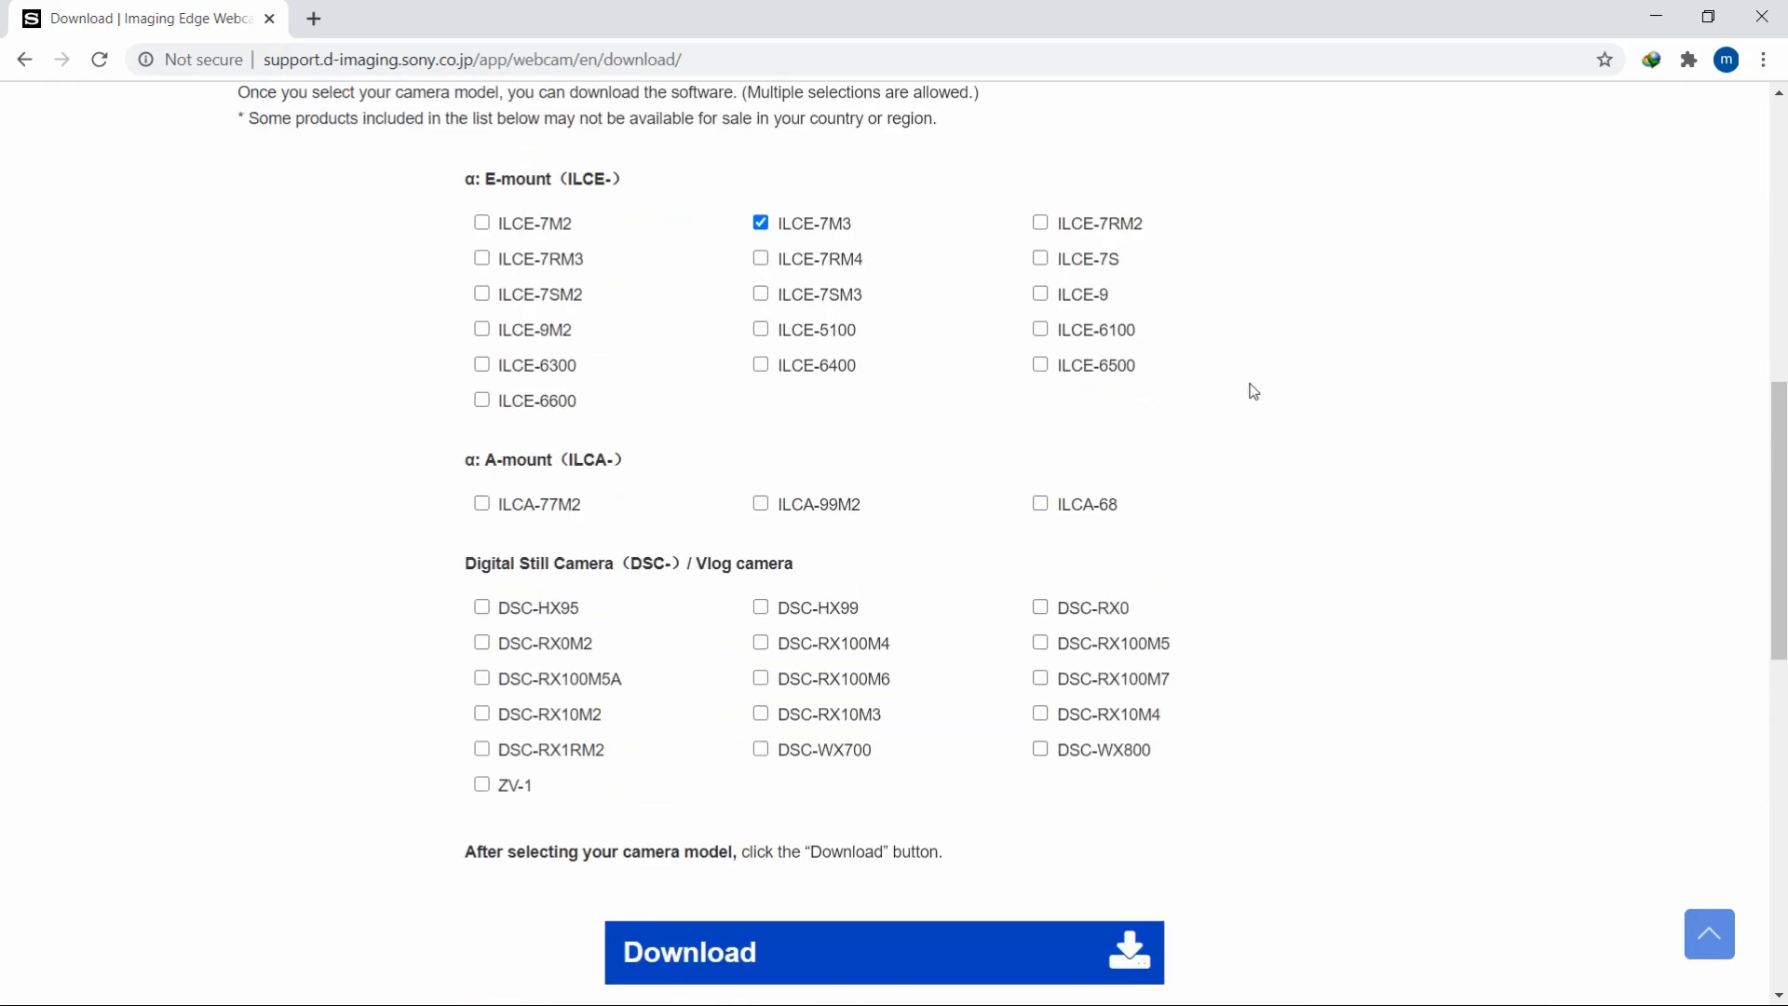
pyautogui.moveTo(546, 268)
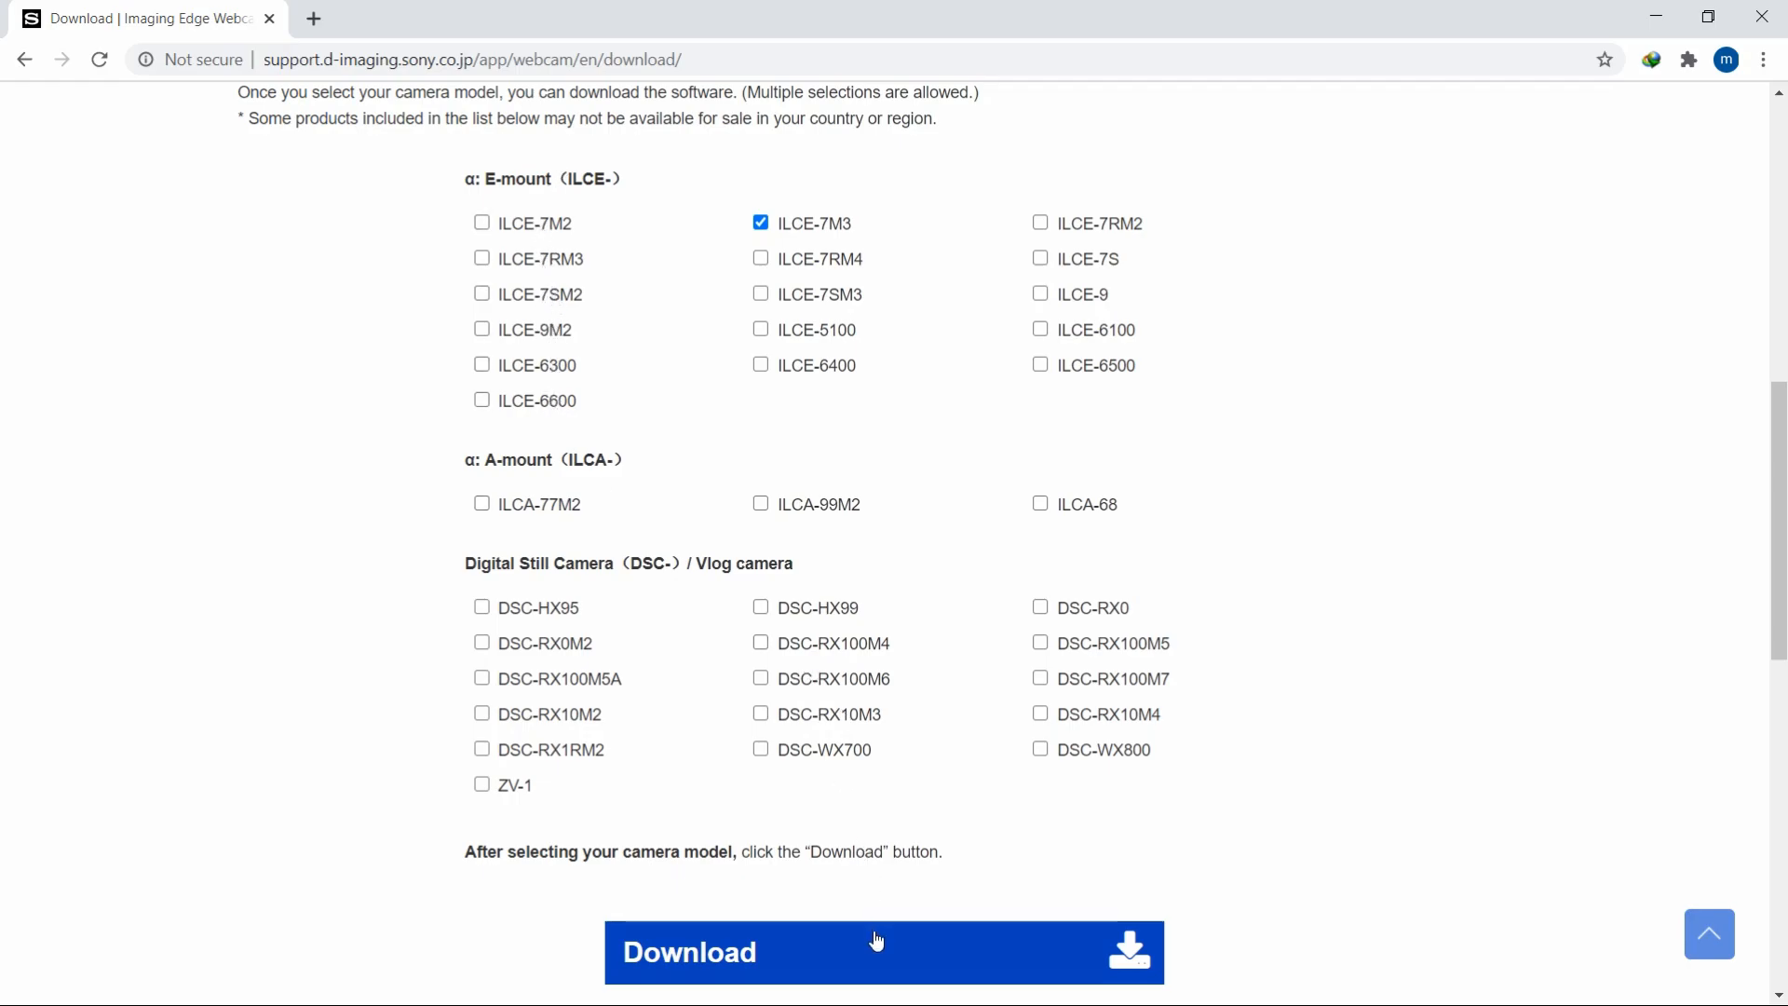
pyautogui.click(875, 953)
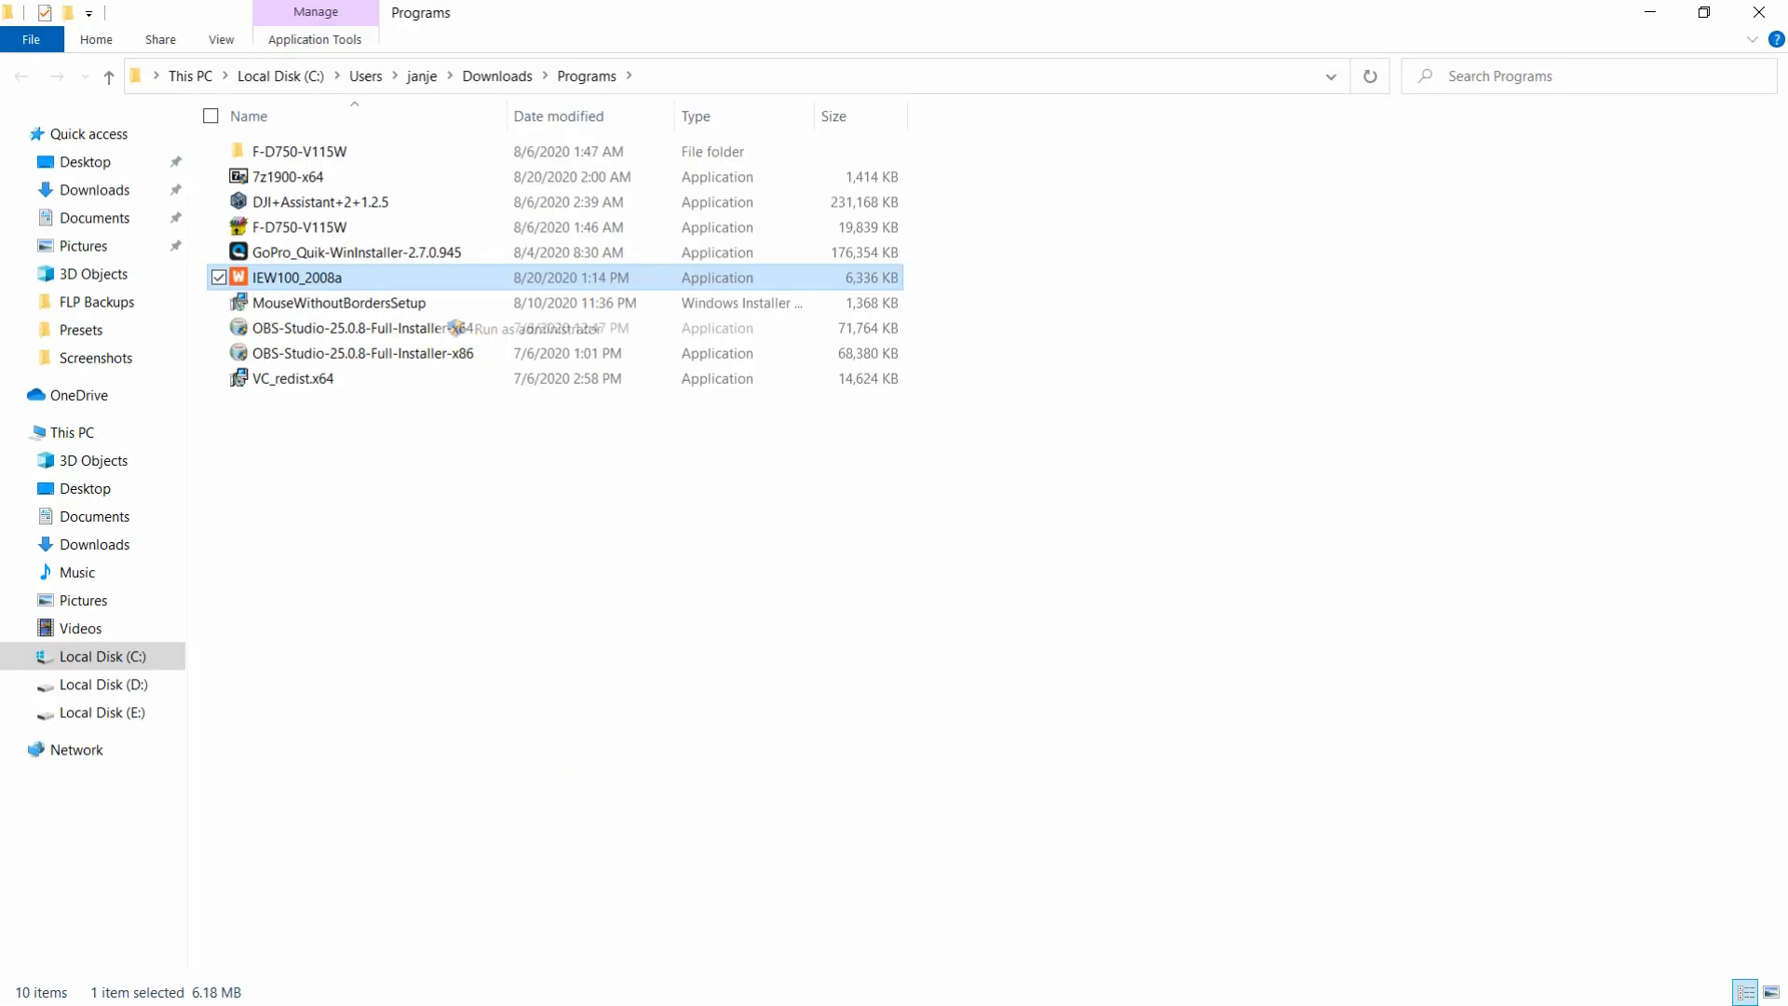
# Launch the IEW100_2008a installer from Downloads\Programs and accept its license agreement.
pyautogui.doubleClick(295, 277)
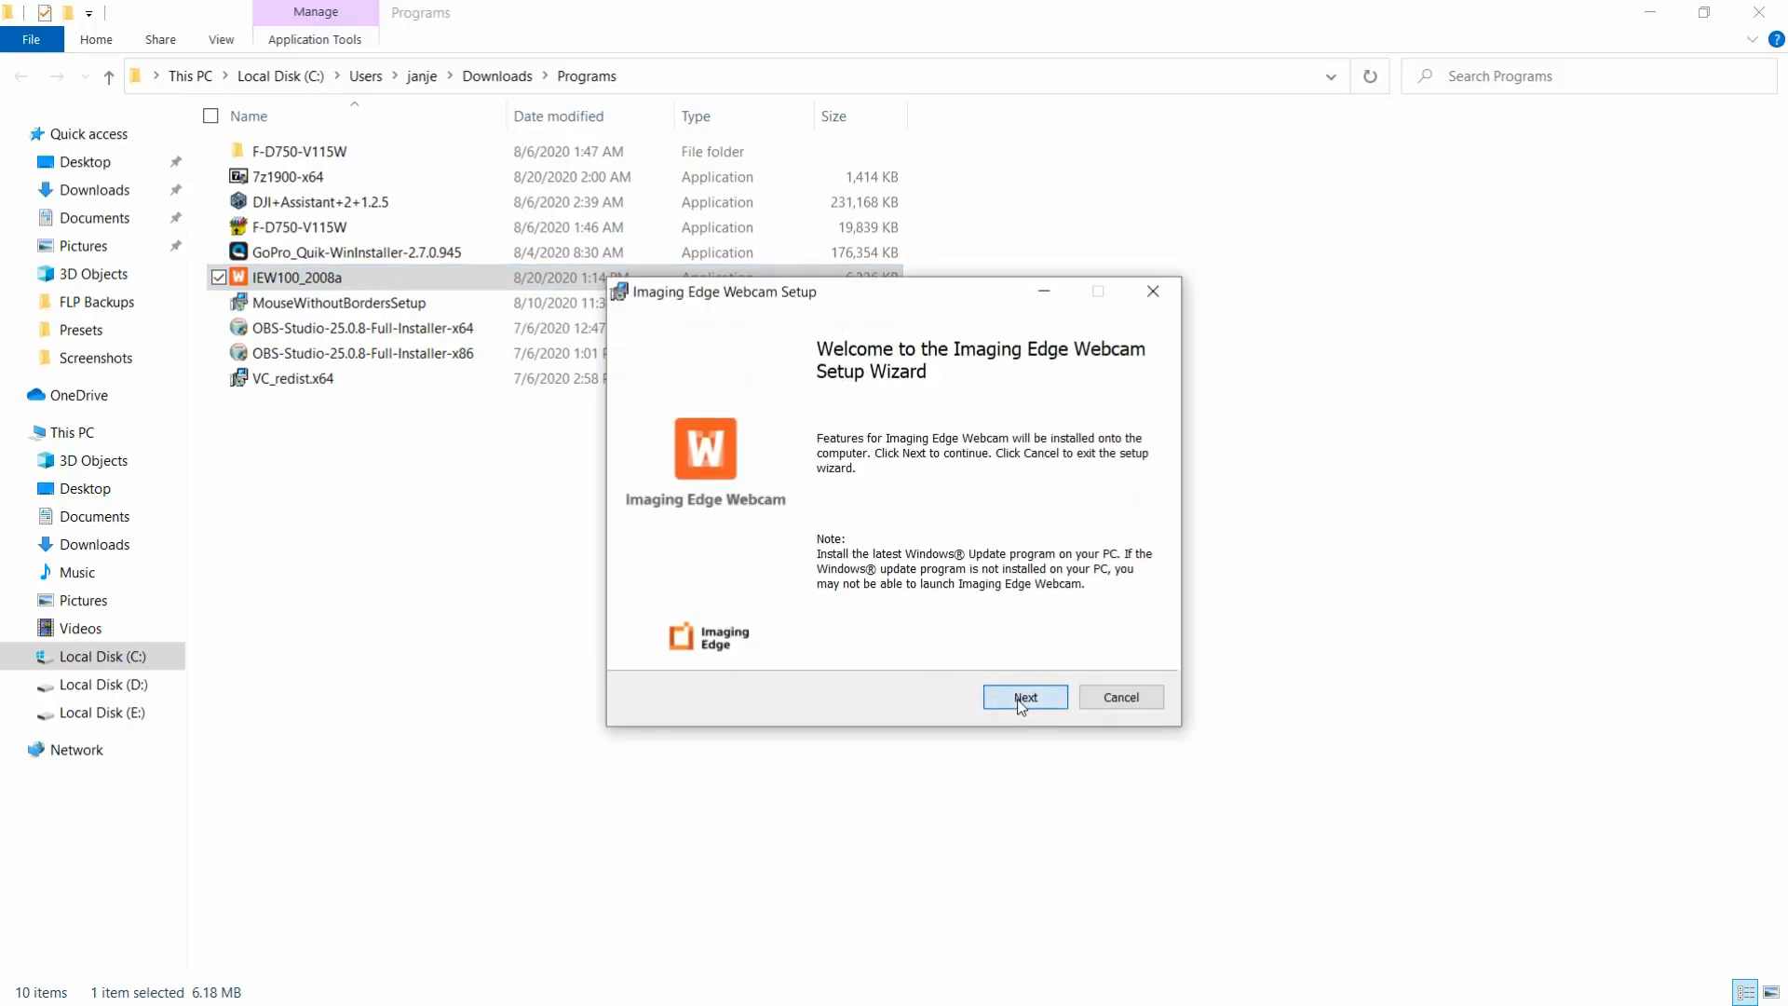
pyautogui.click(1025, 697)
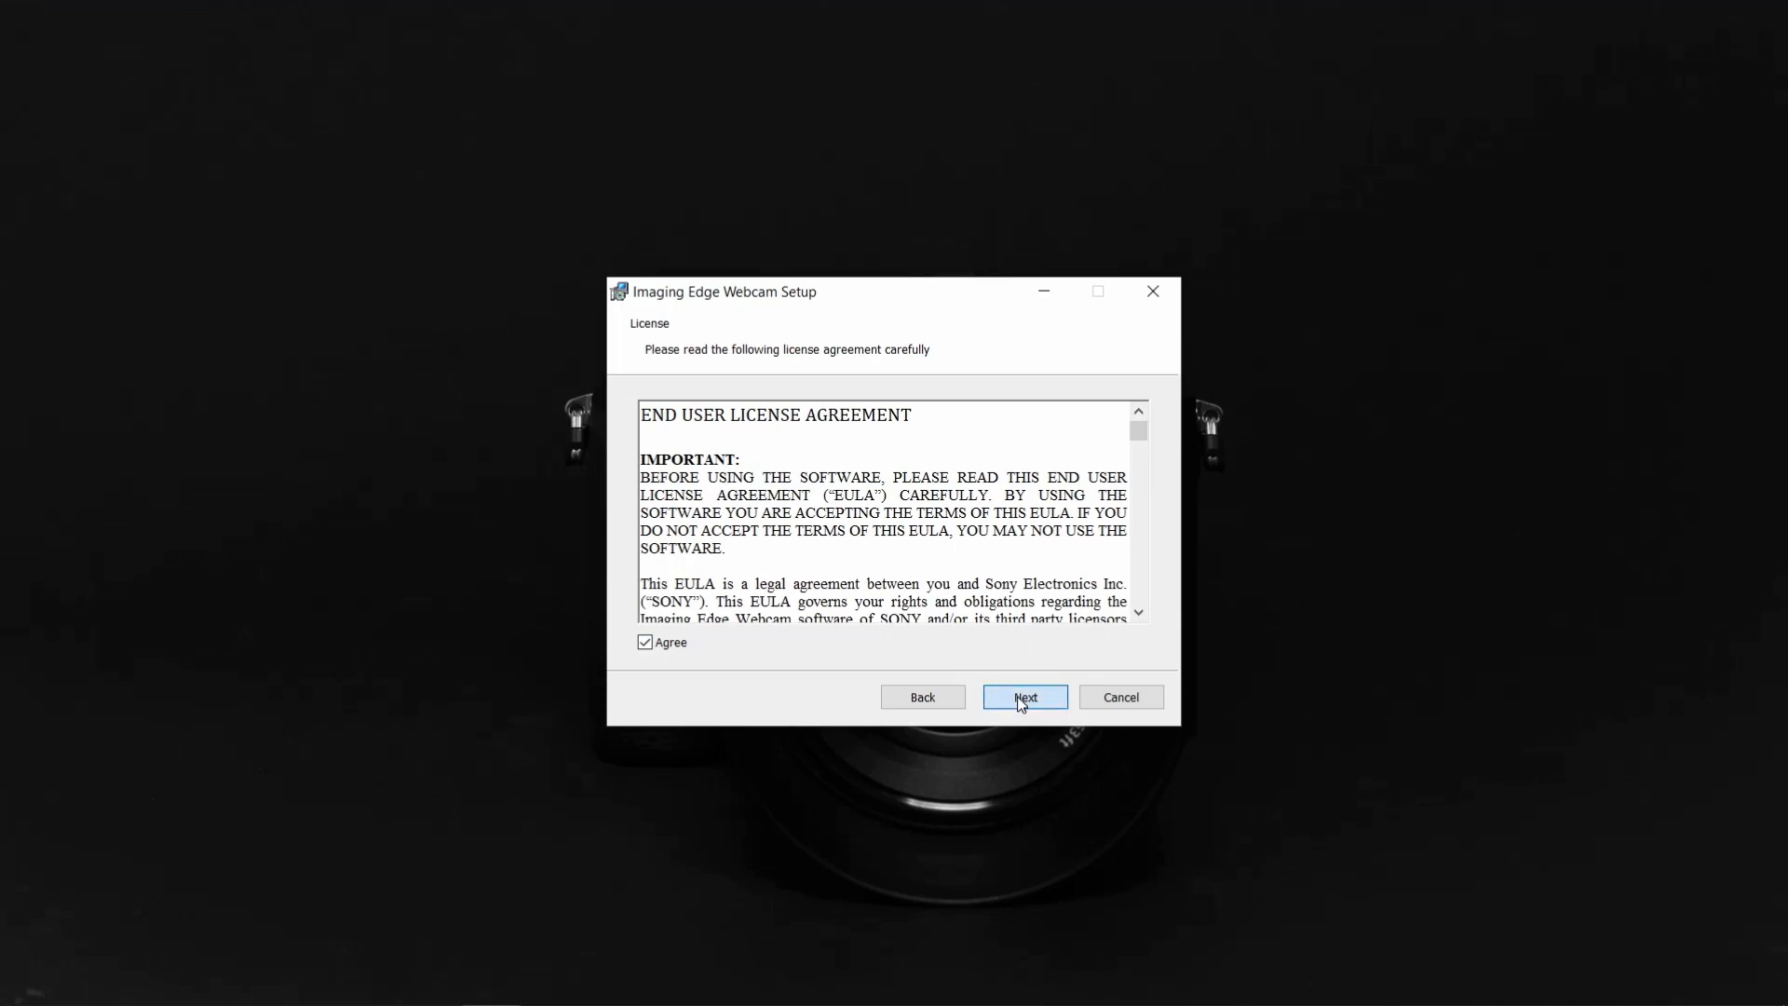
pyautogui.click(1024, 697)
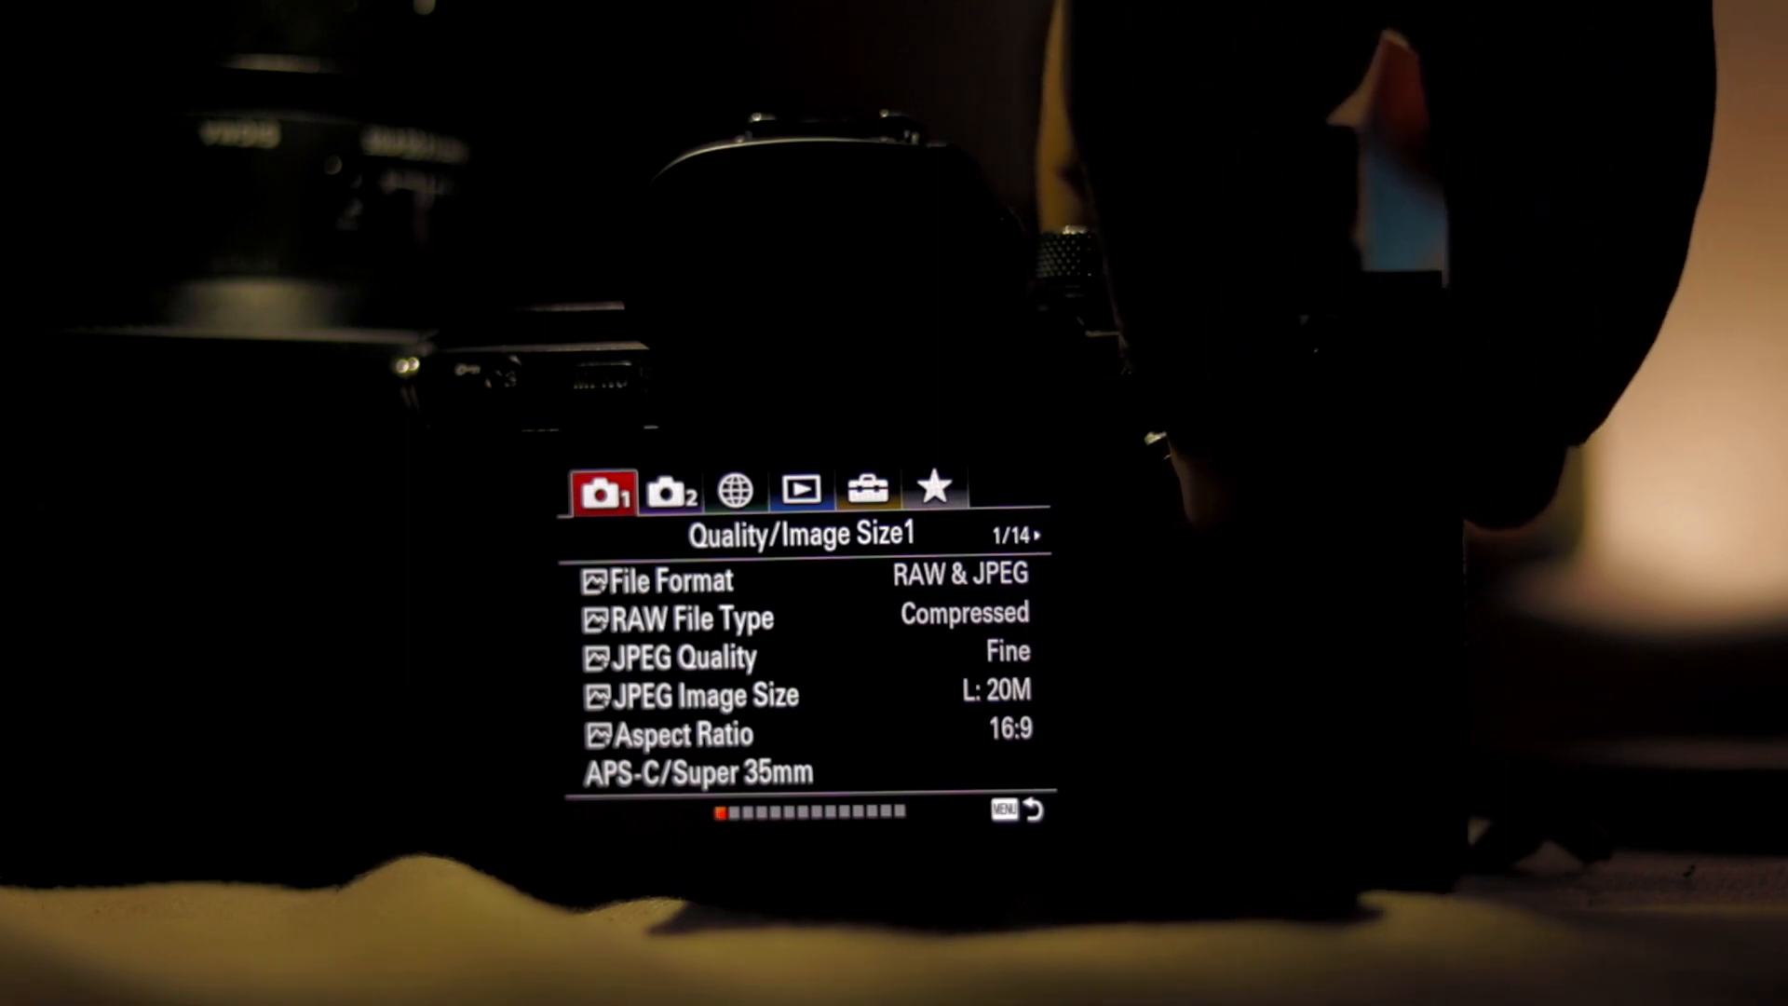
# On the camera's Setup4 page set USB Connection to PC Remote and USB Power Supply to On.
pyautogui.click(734, 490)
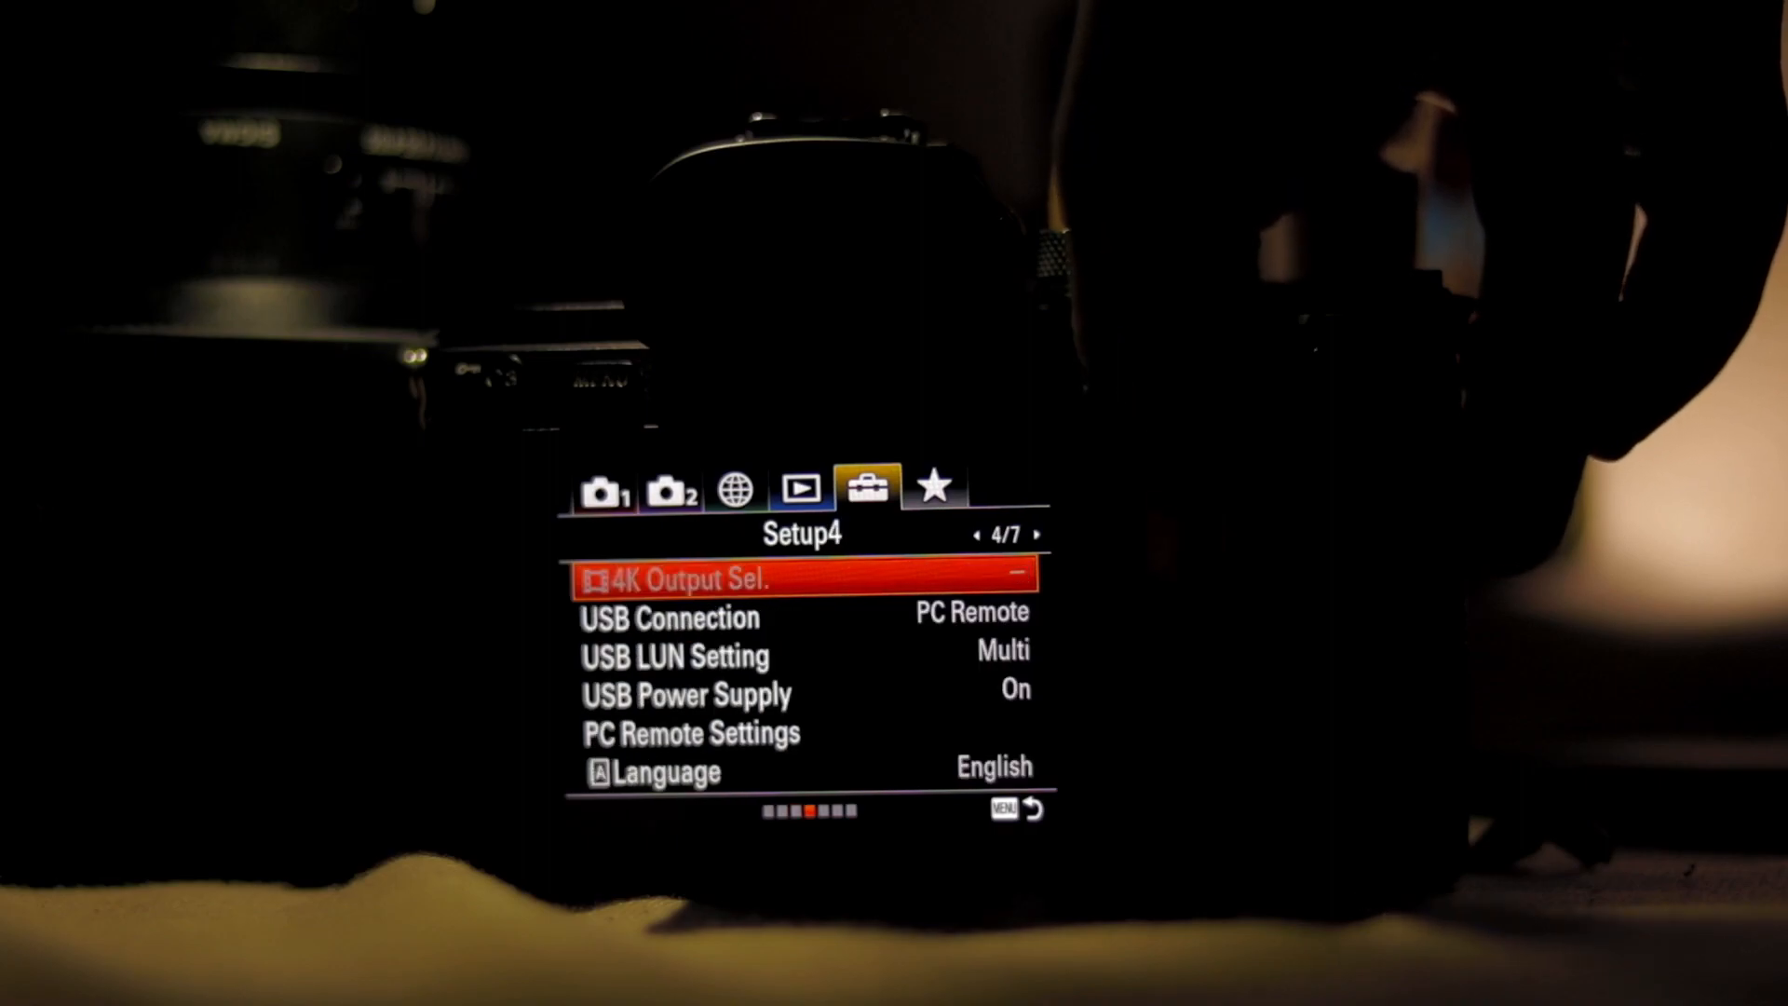
pyautogui.press('down')
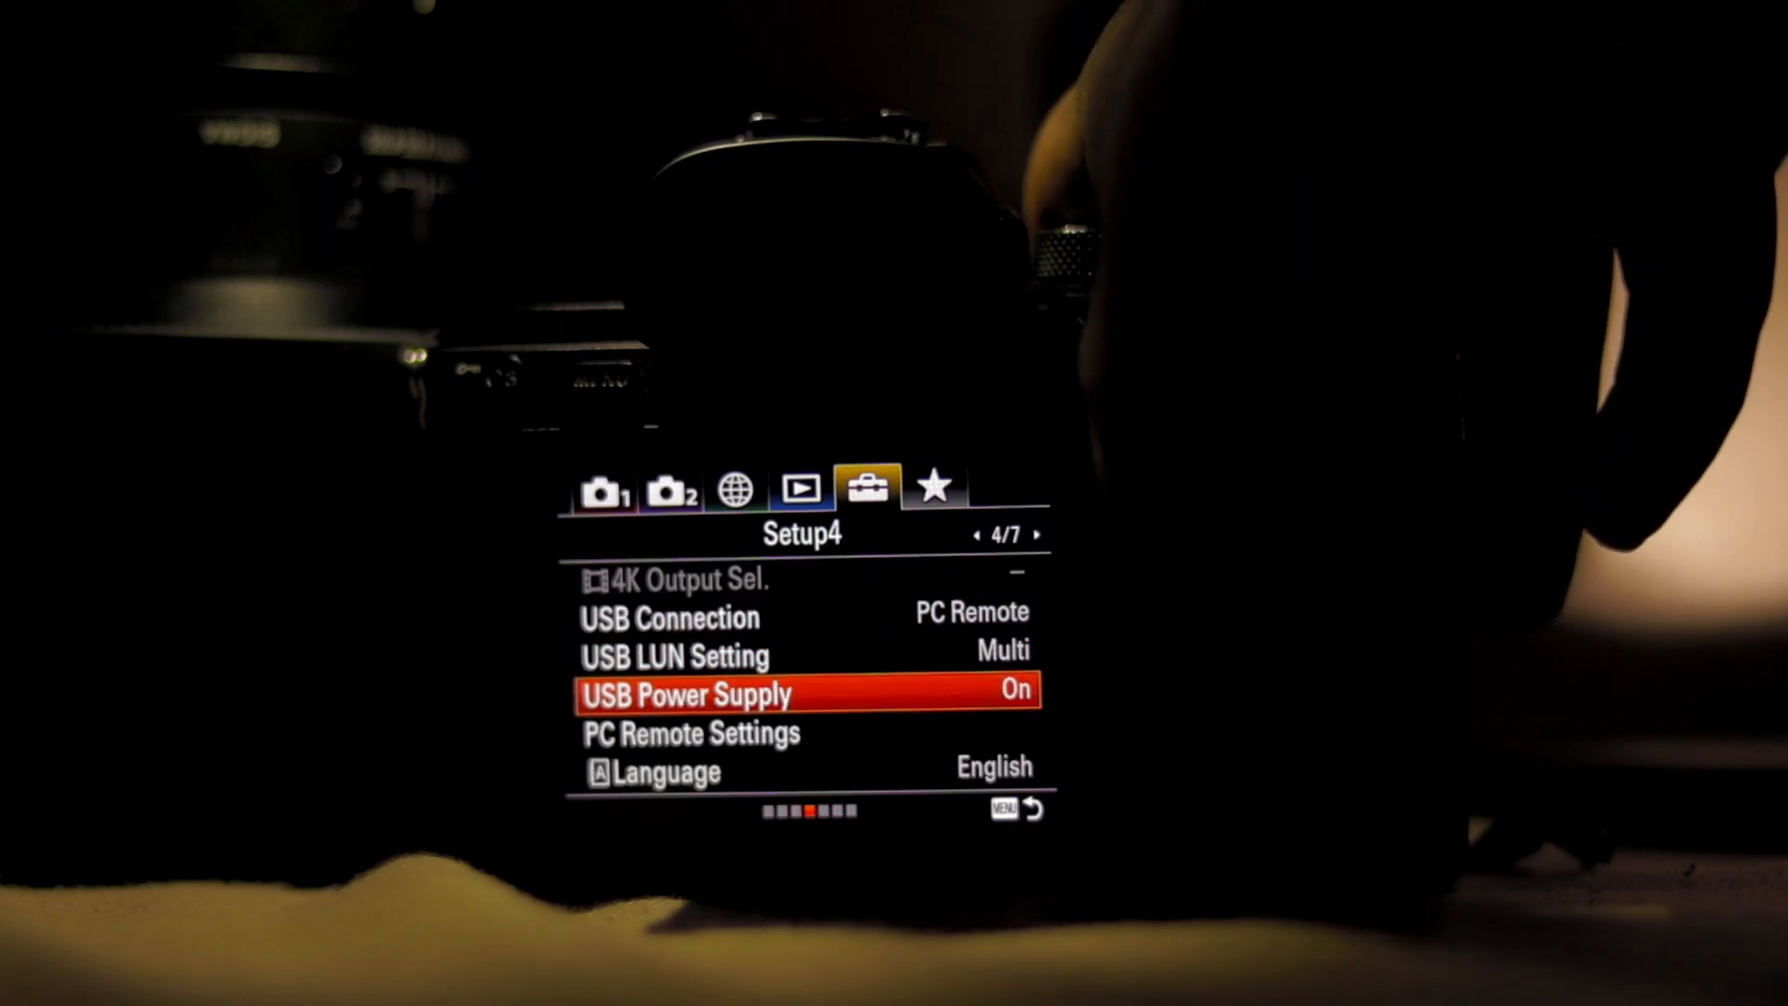
pyautogui.press('Up')
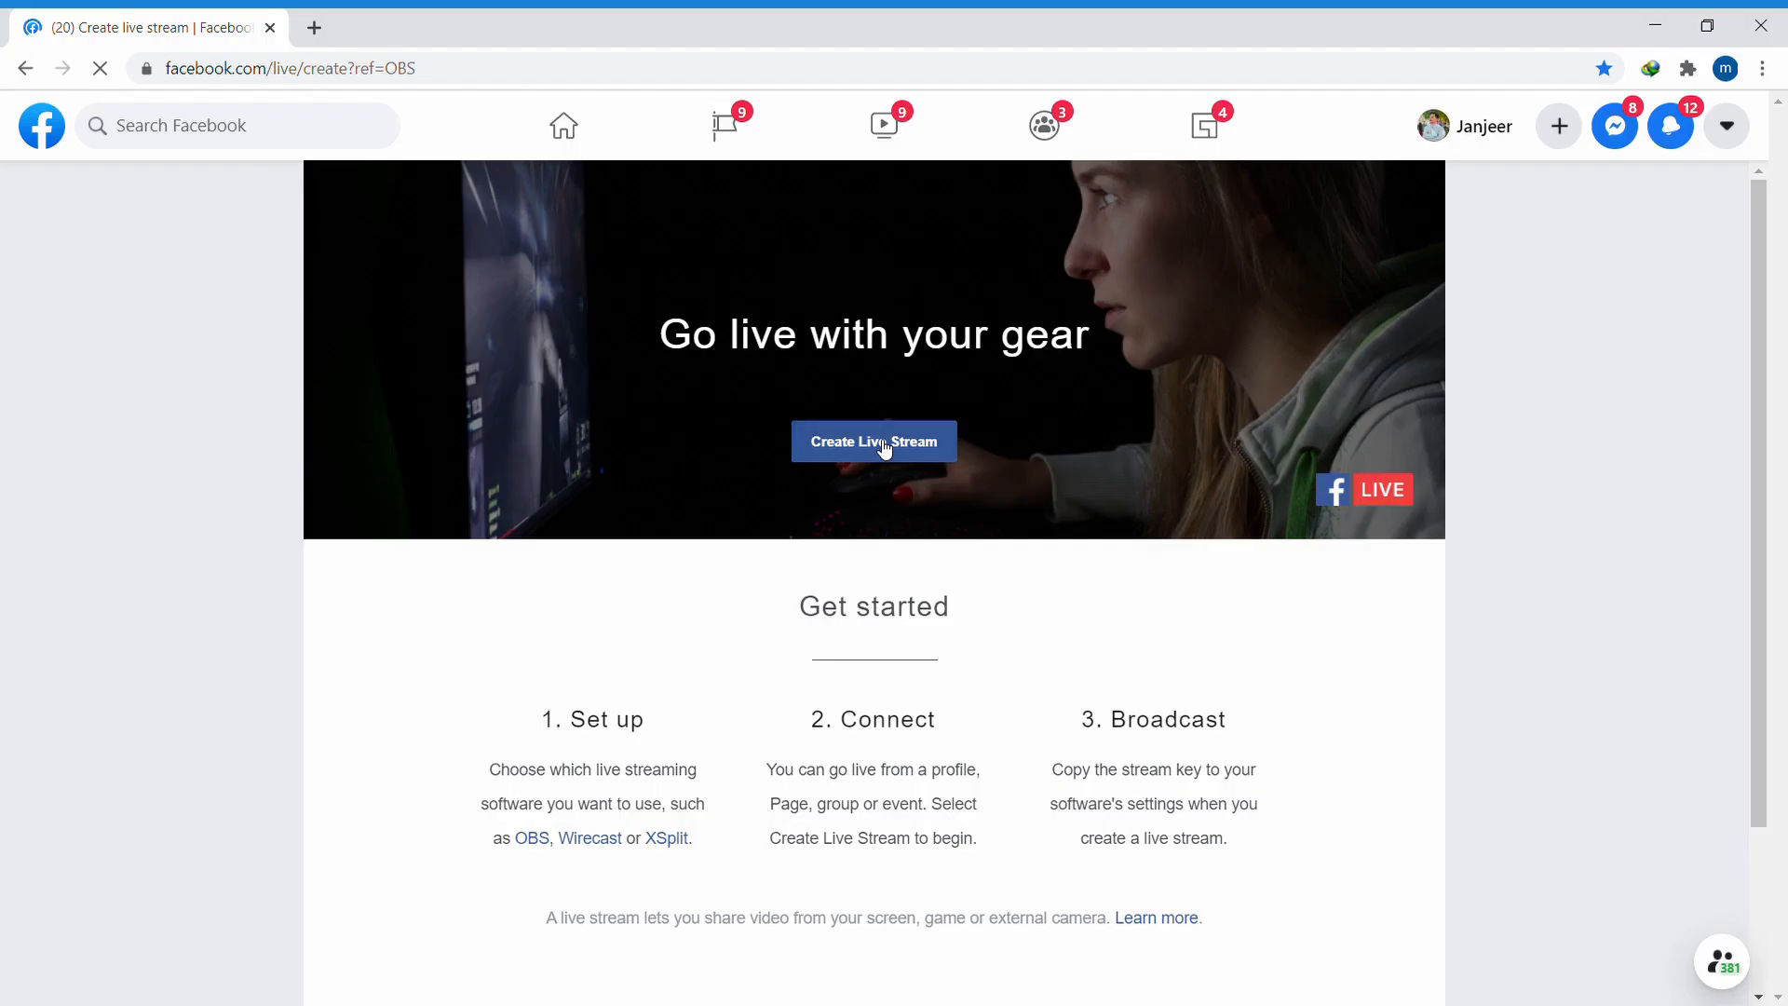
# Create a new live stream set to use a camera, allowing camera access for the preview.
pyautogui.click(874, 442)
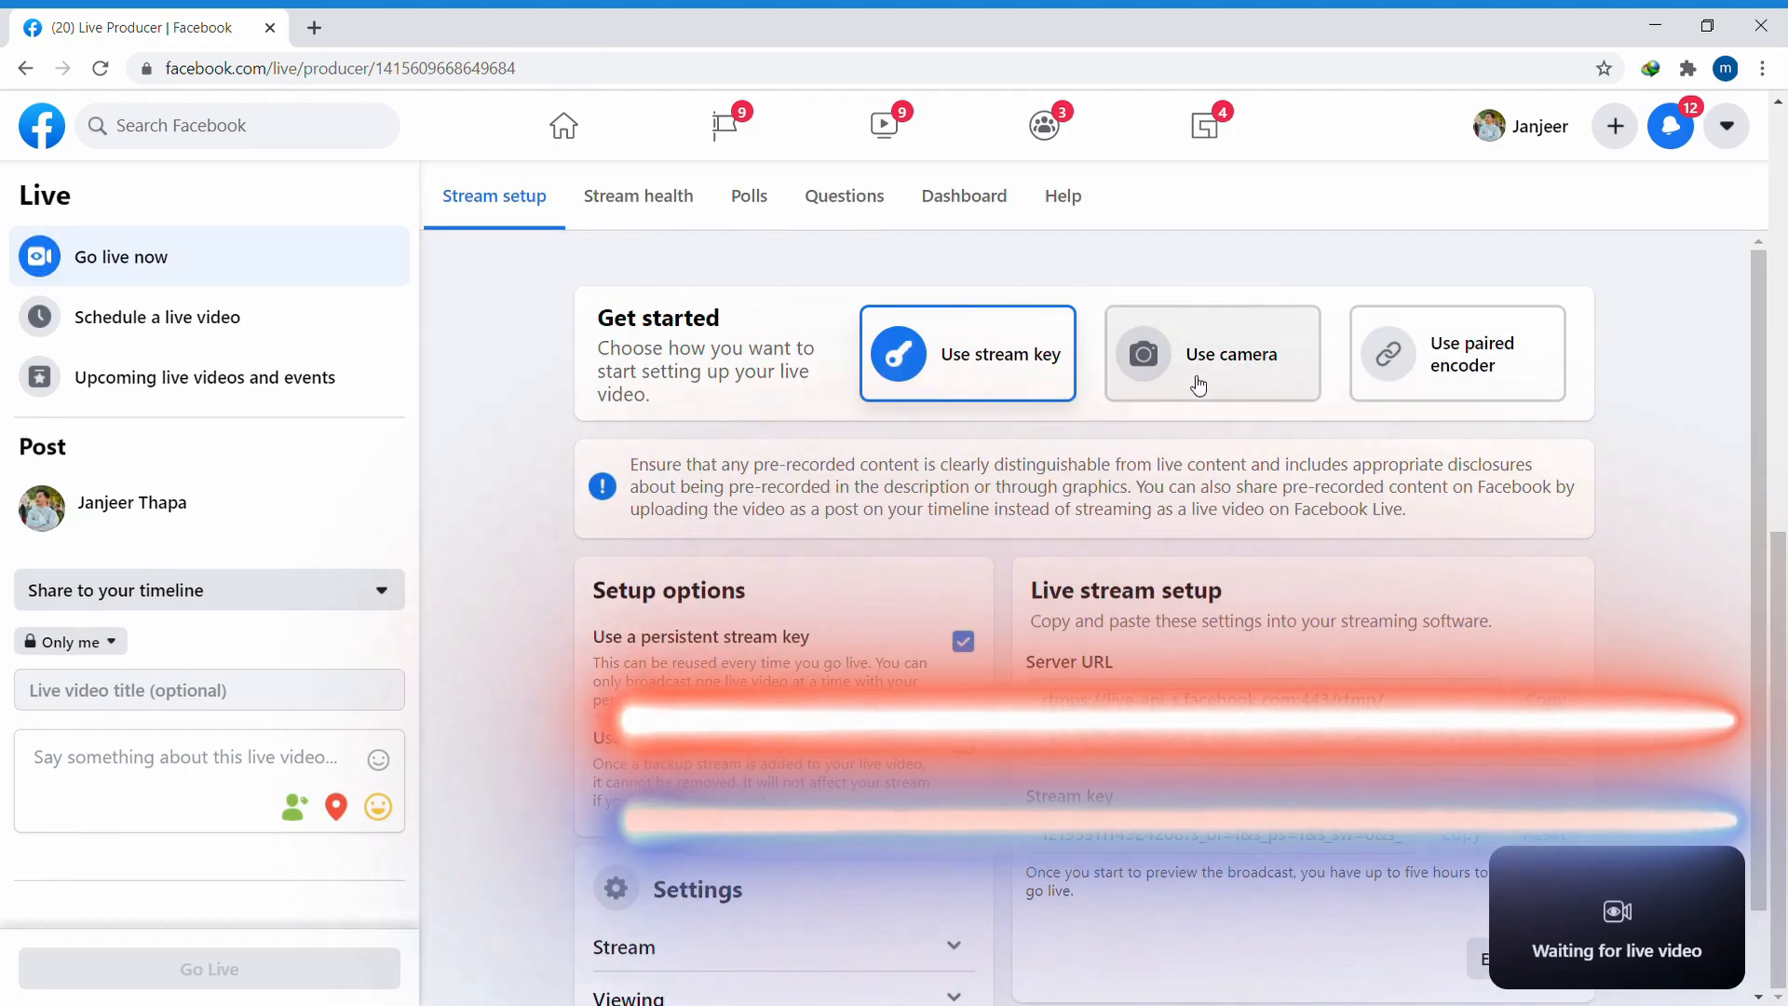
pyautogui.click(1222, 370)
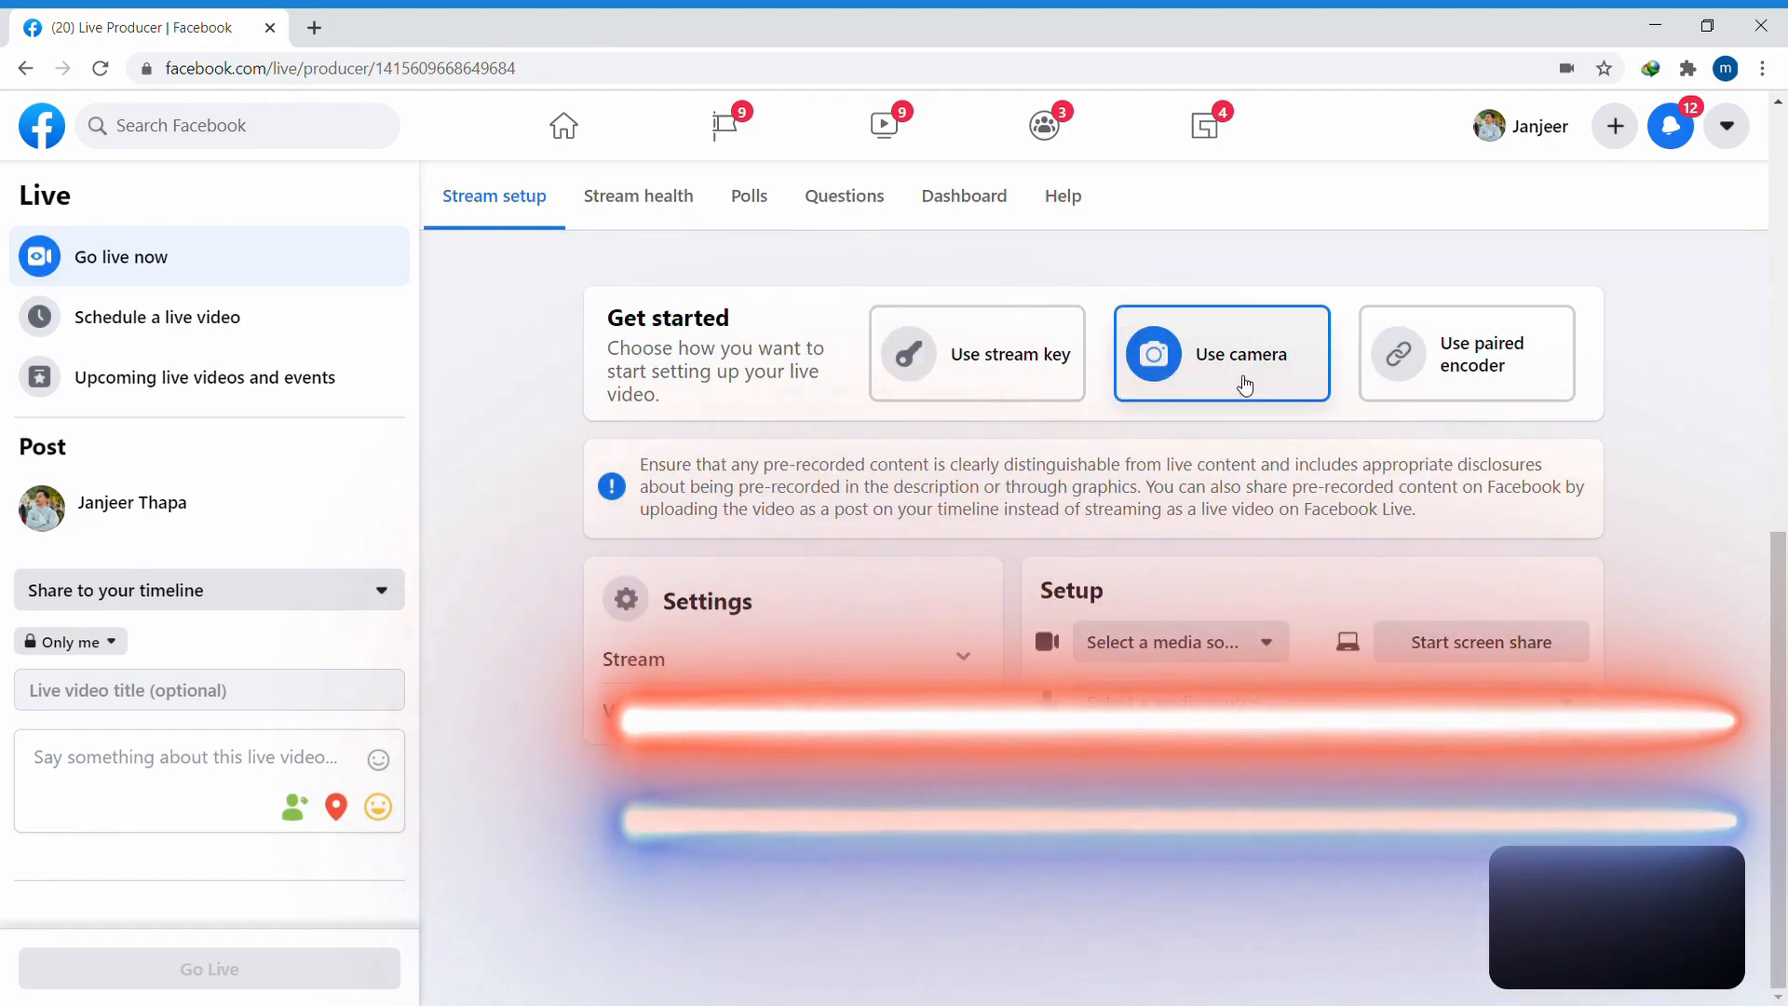
pyautogui.click(1222, 354)
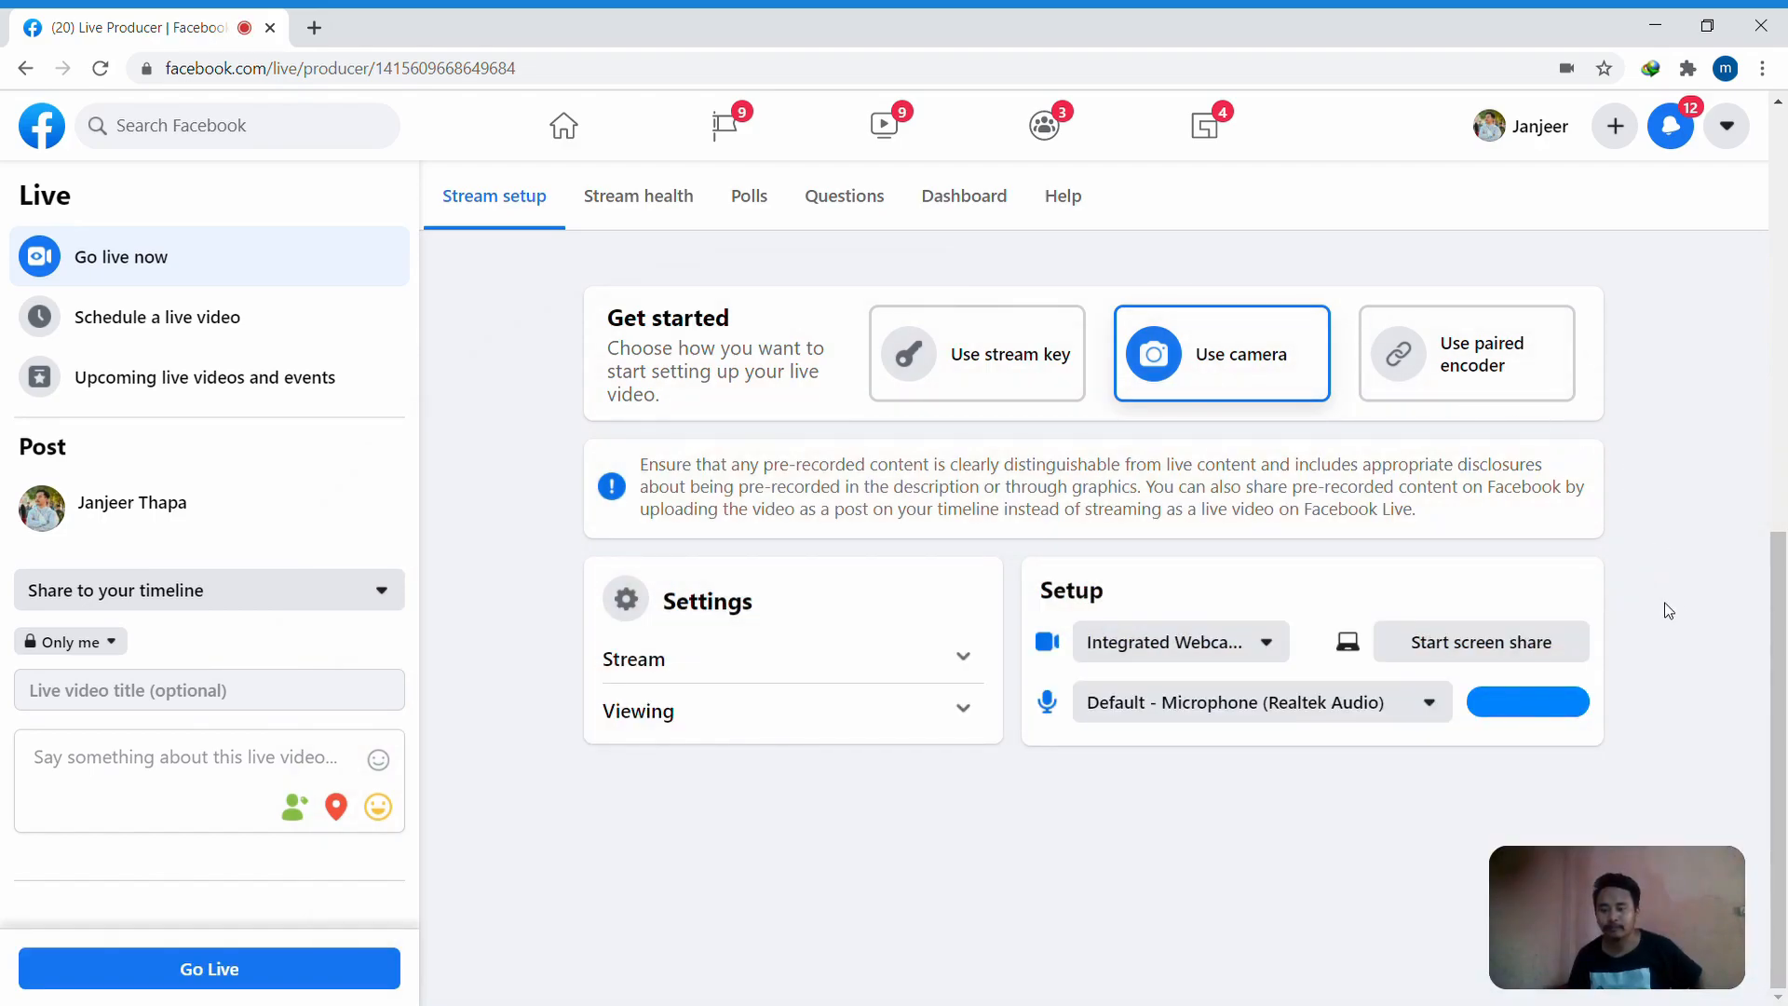
pyautogui.moveTo(1322, 574)
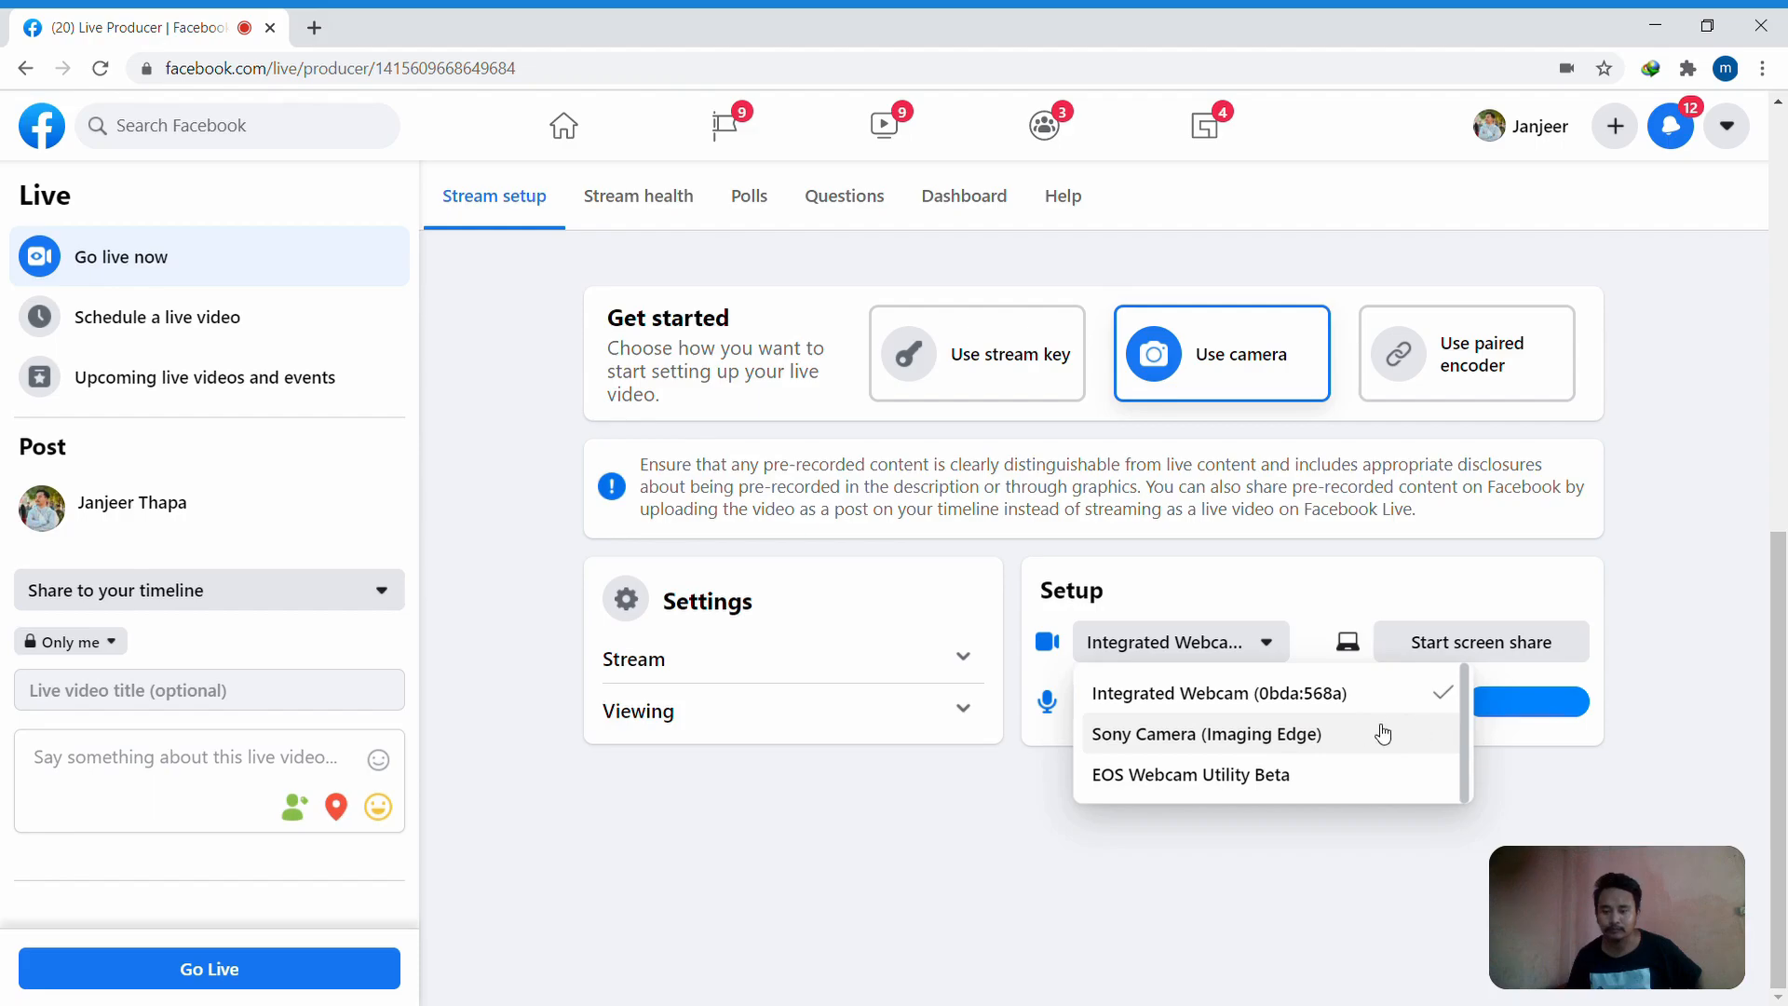
# Choose Sony Camera (Imaging Edge) as the video source in the Setup panel.
pyautogui.click(1207, 734)
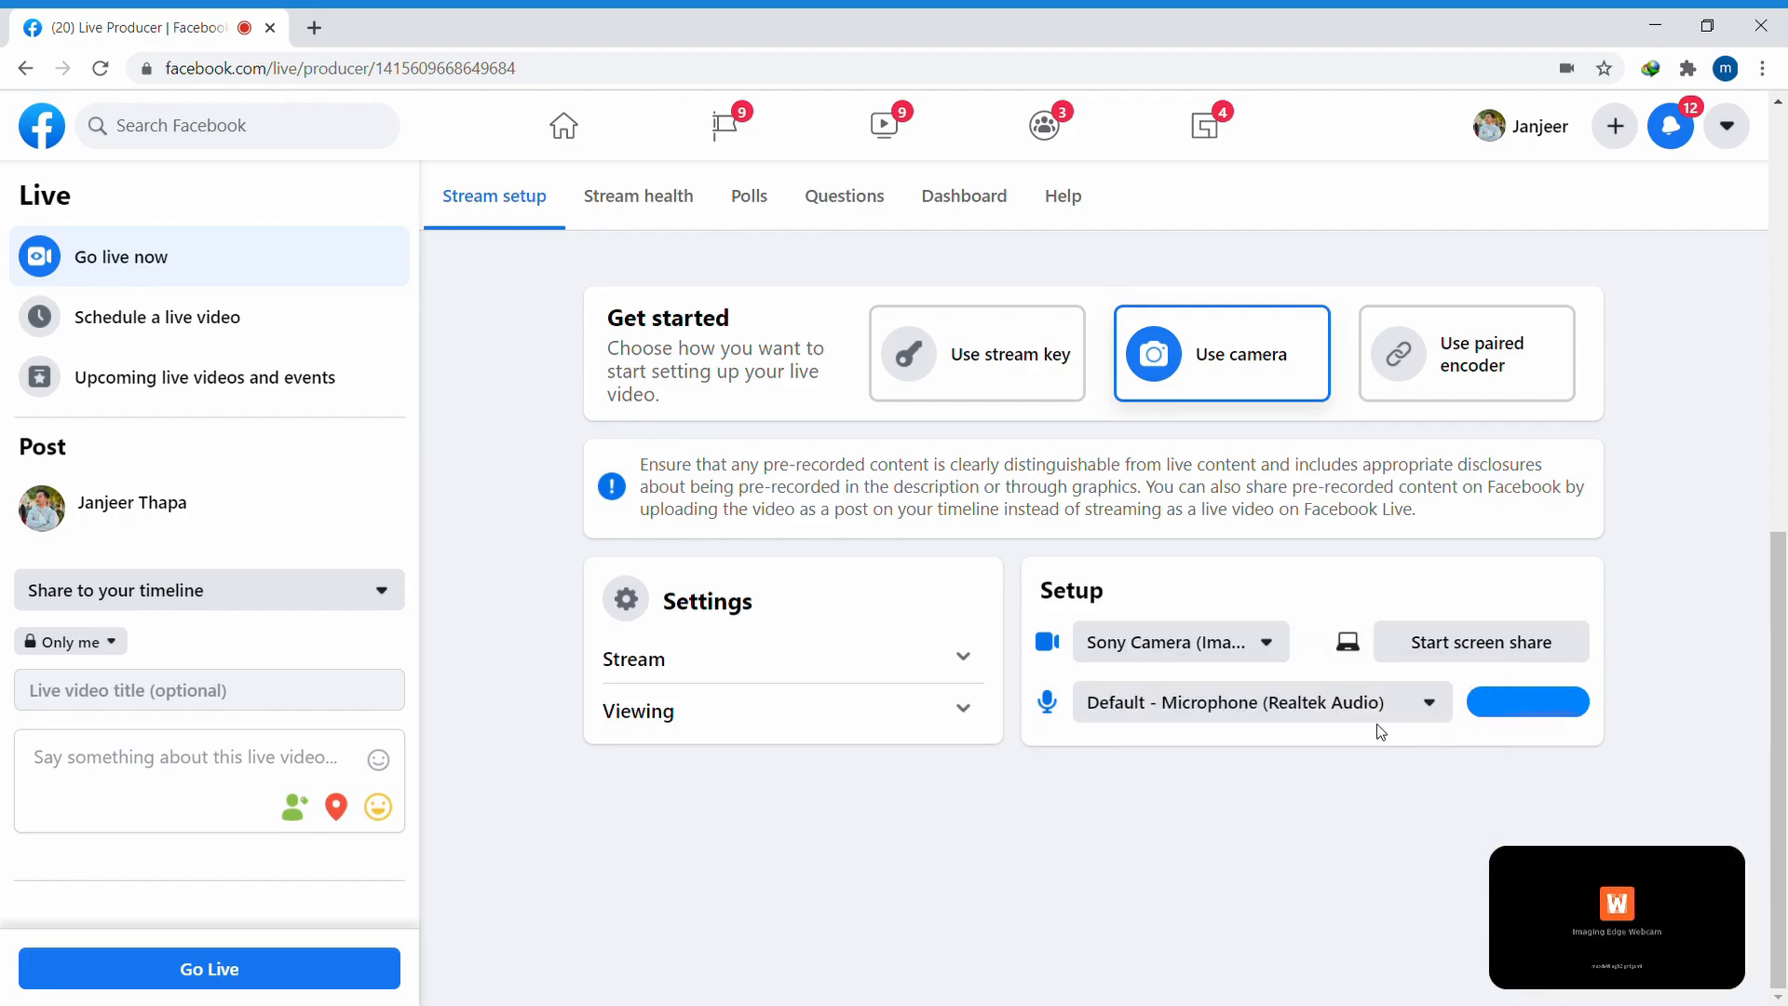